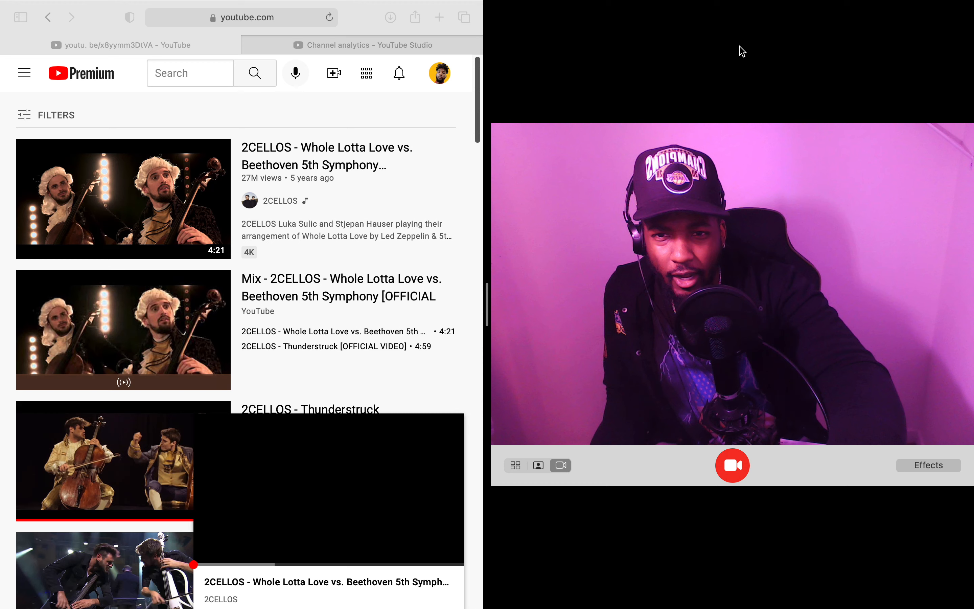
mouse_move(340, 163)
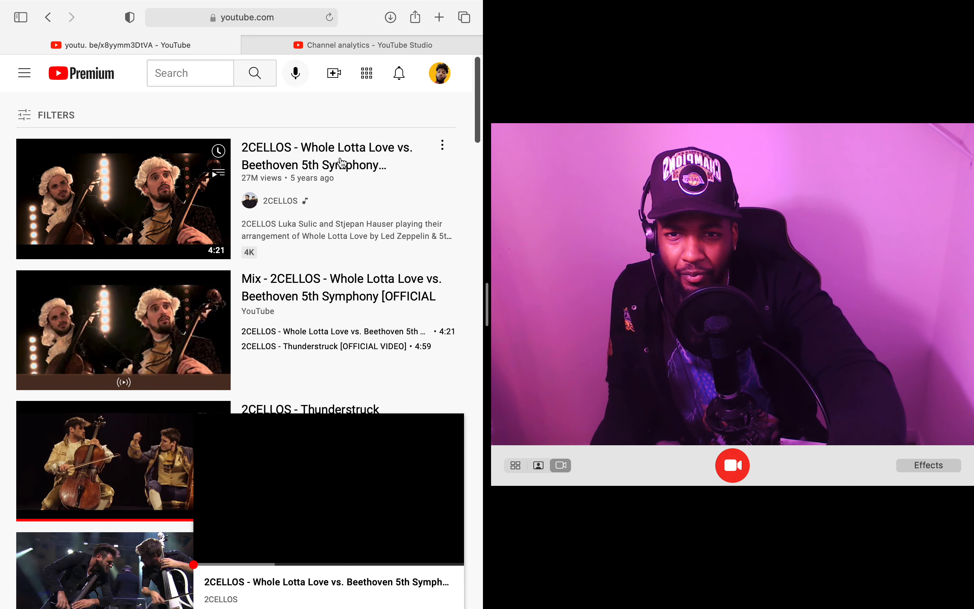
mouse_move(327, 157)
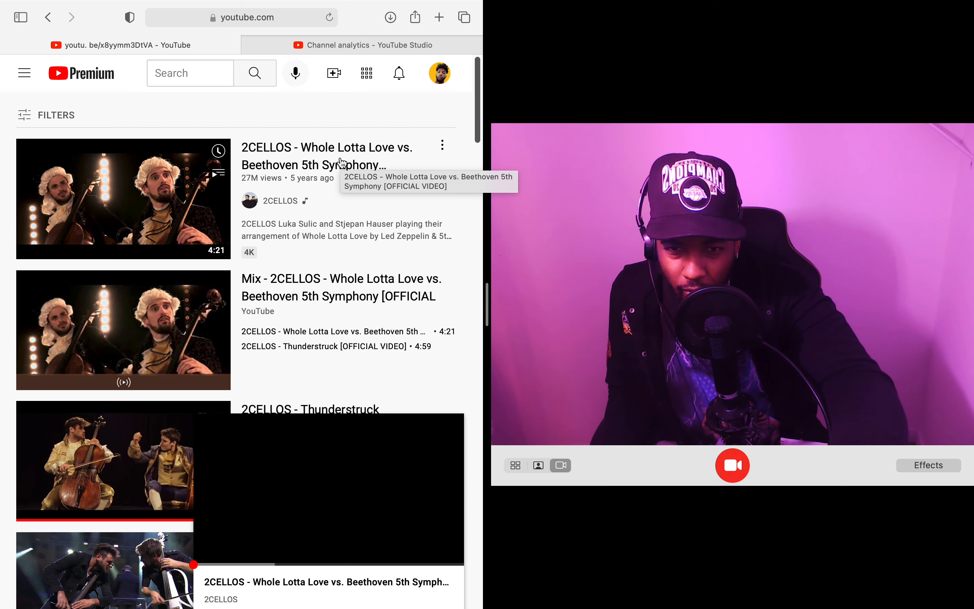
mouse_move(337, 103)
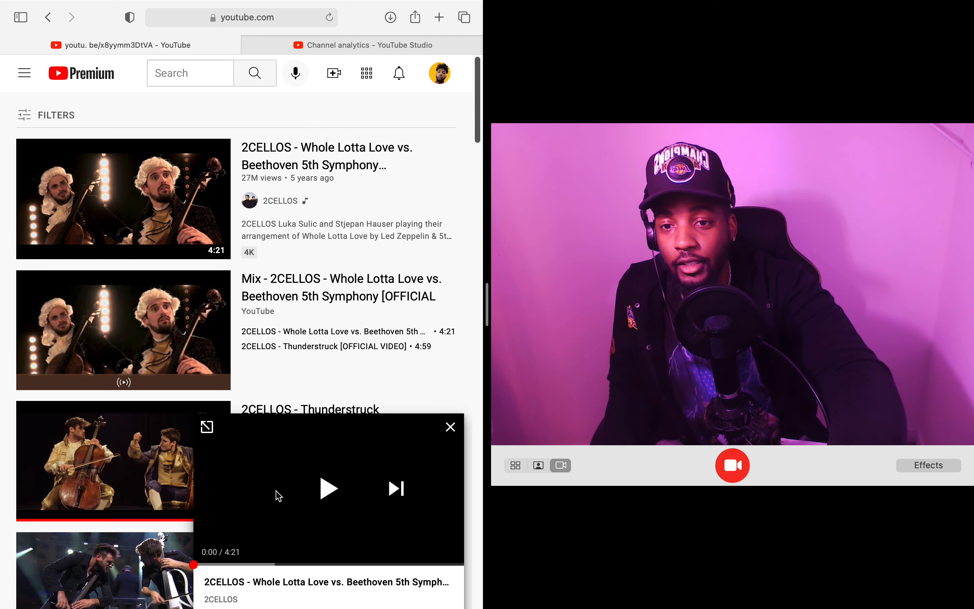
mouse_move(328, 488)
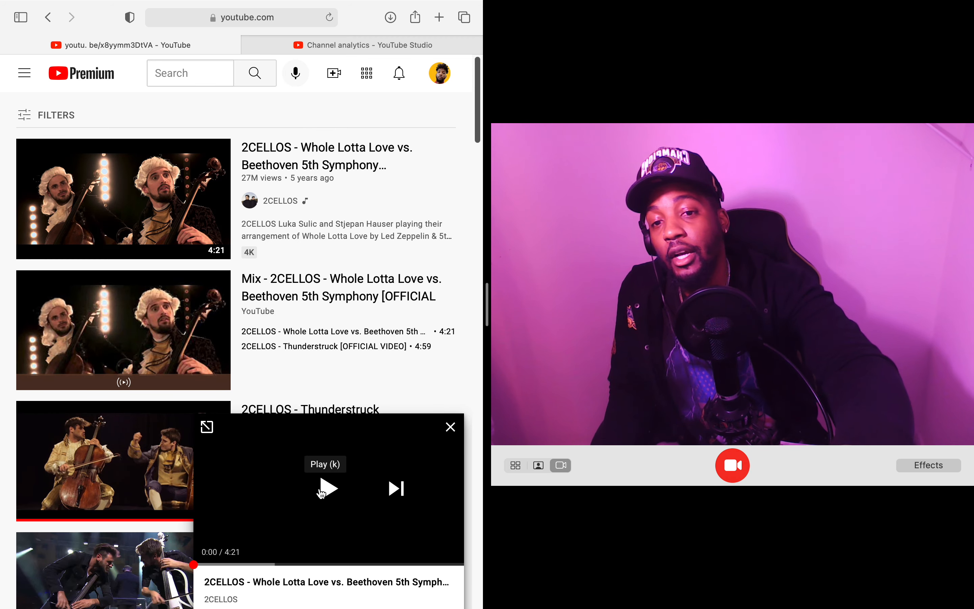
Start the Whole Lotta Love video and scroll down into the comments past the Led Zeppelin and fiddle remarks.
click(328, 489)
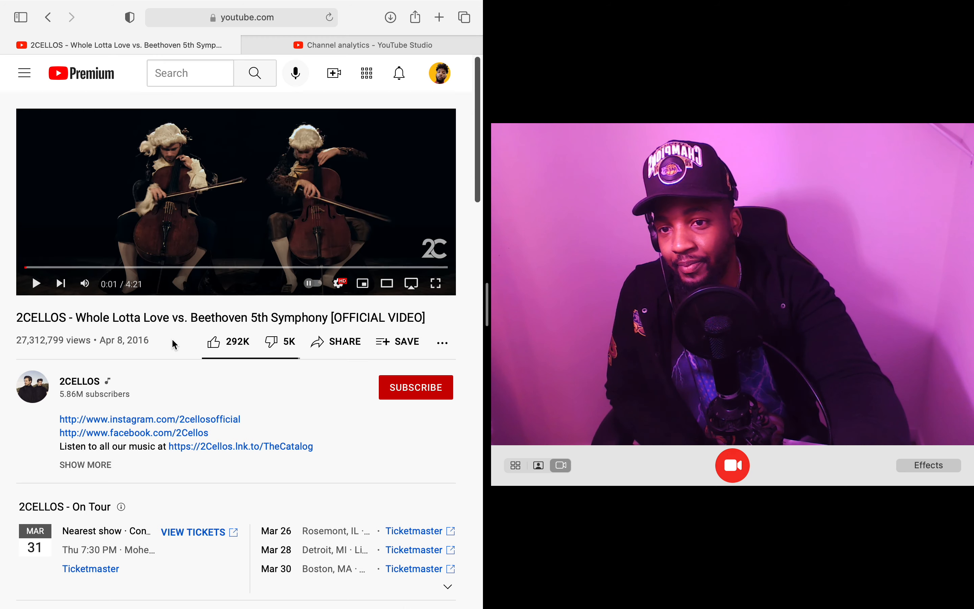
scroll(down, 3)
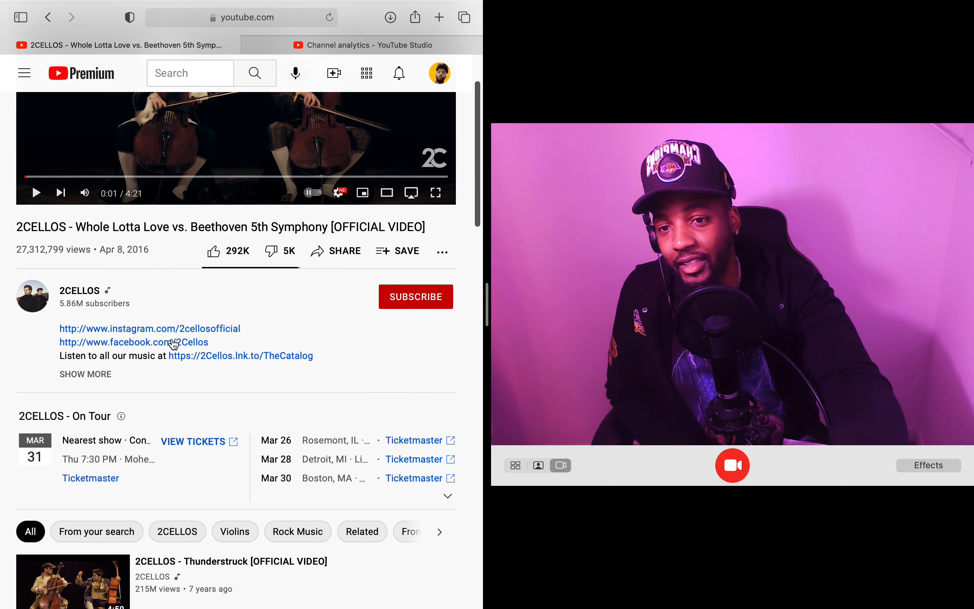
scroll(down, 3)
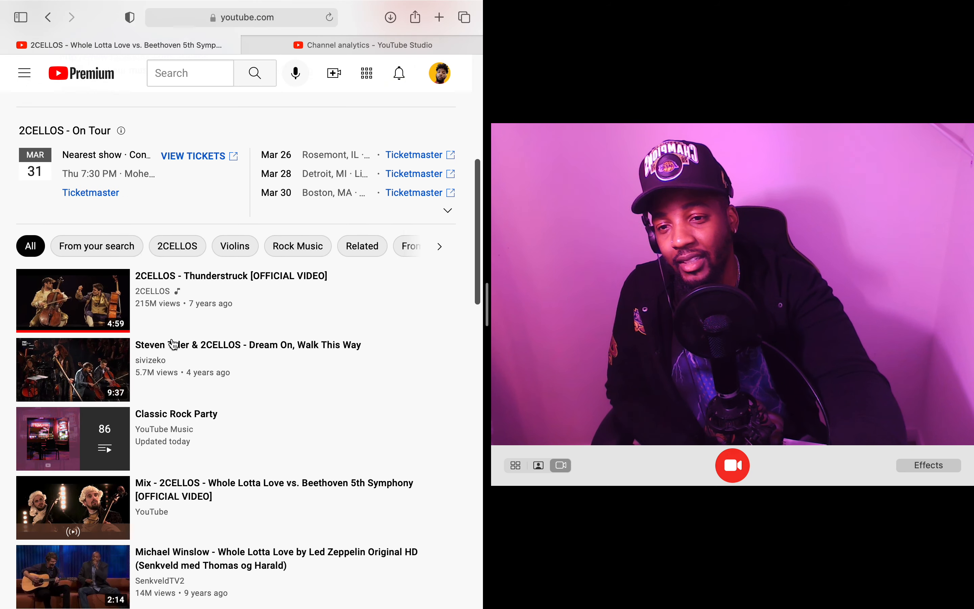
scroll(down, 3)
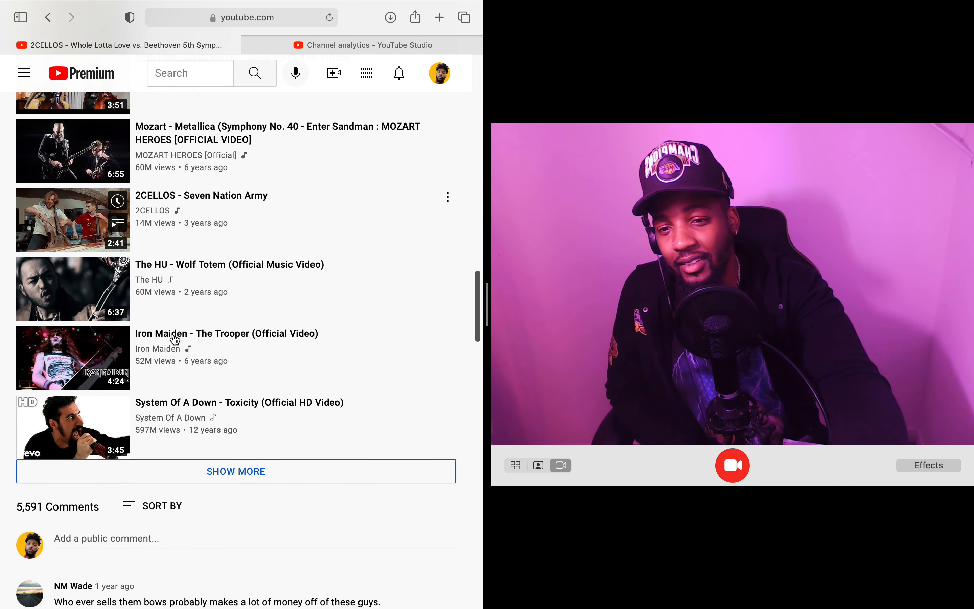
scroll(down, 3)
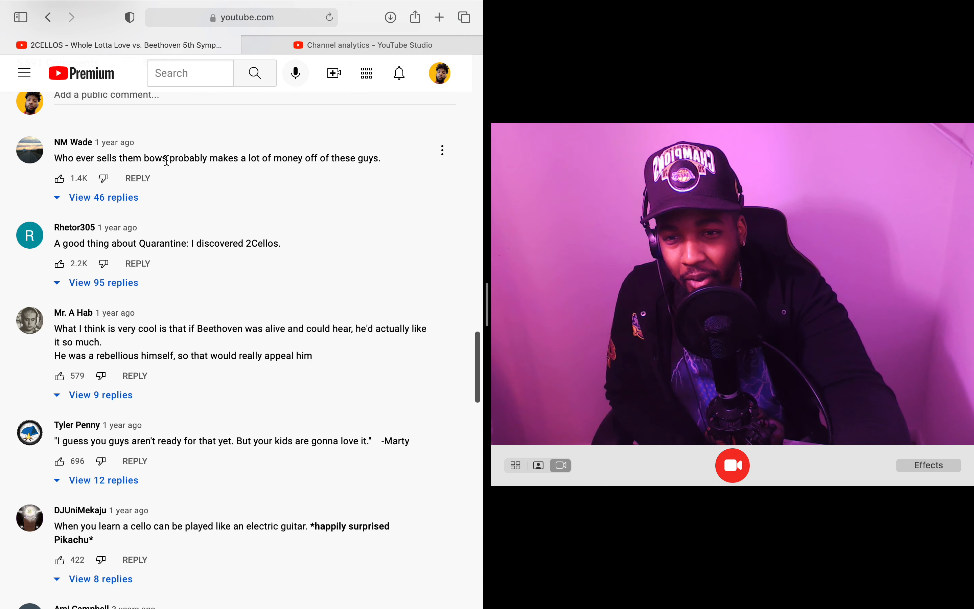
mouse_move(232, 217)
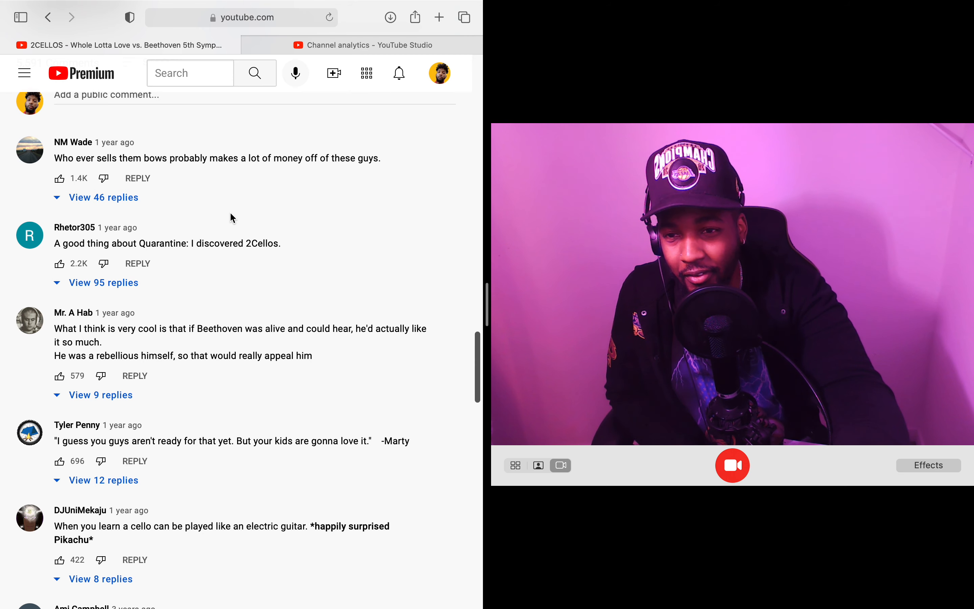
scroll(down, 3)
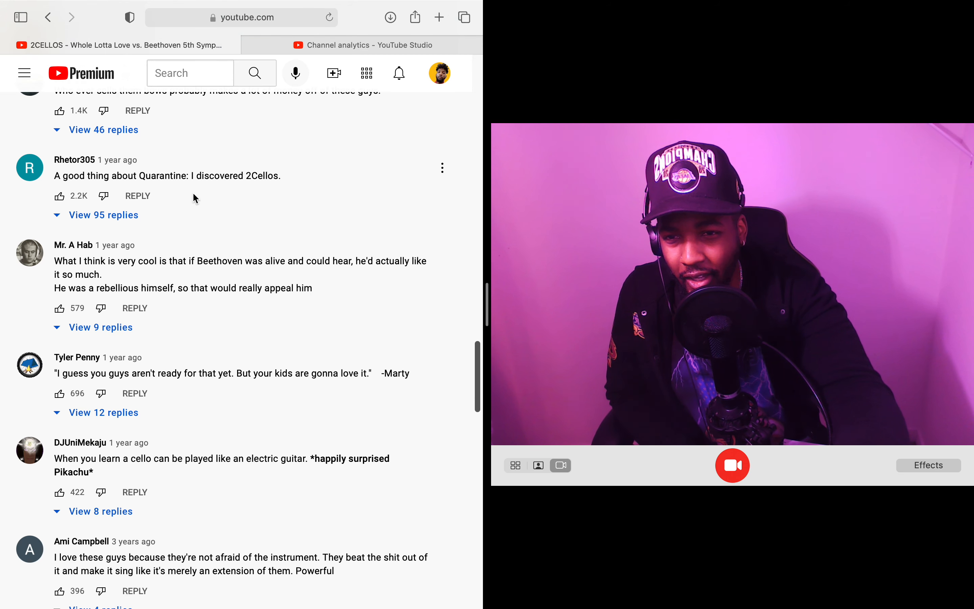
scroll(down, 3)
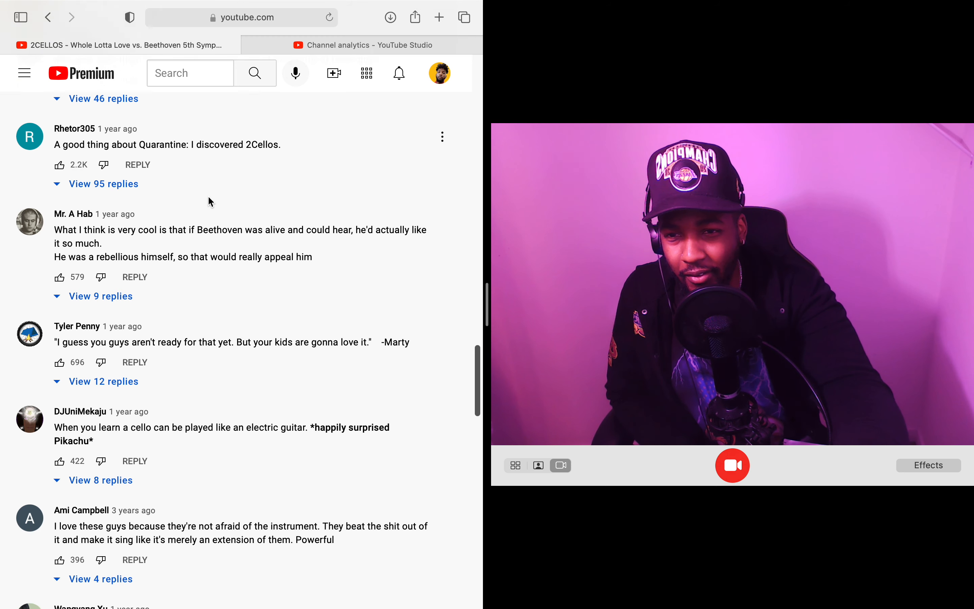
scroll(down, 3)
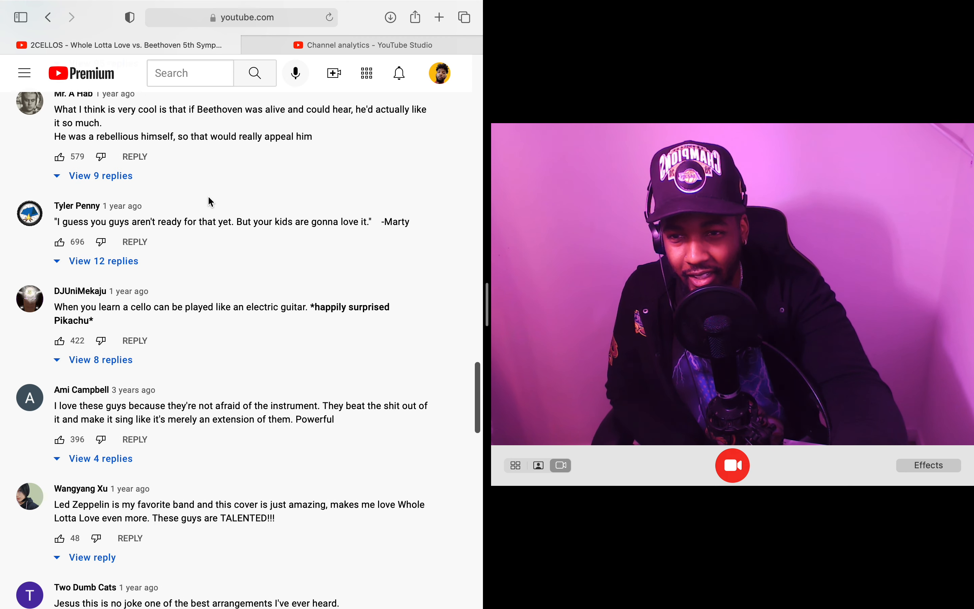
mouse_move(74, 127)
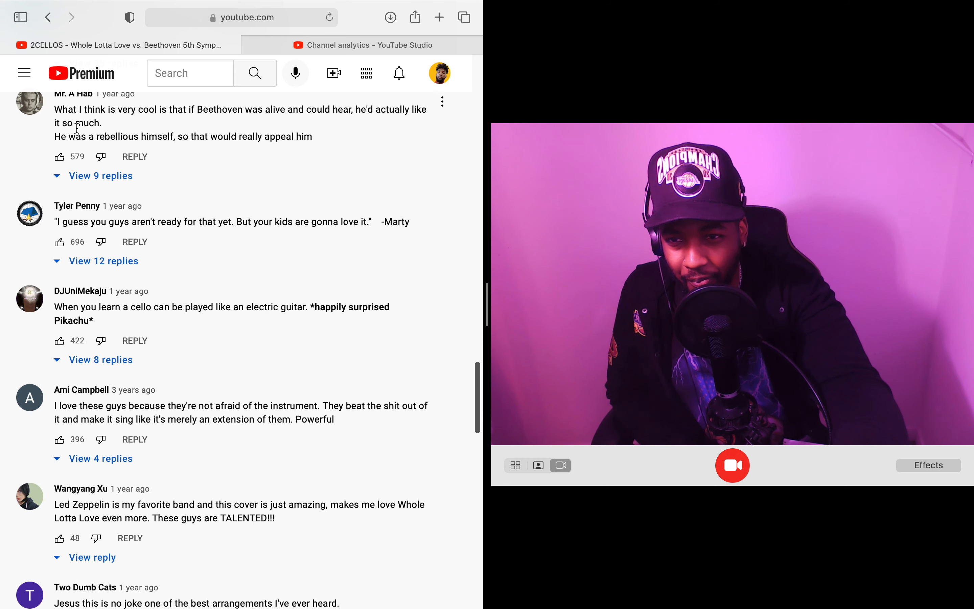
mouse_move(186, 159)
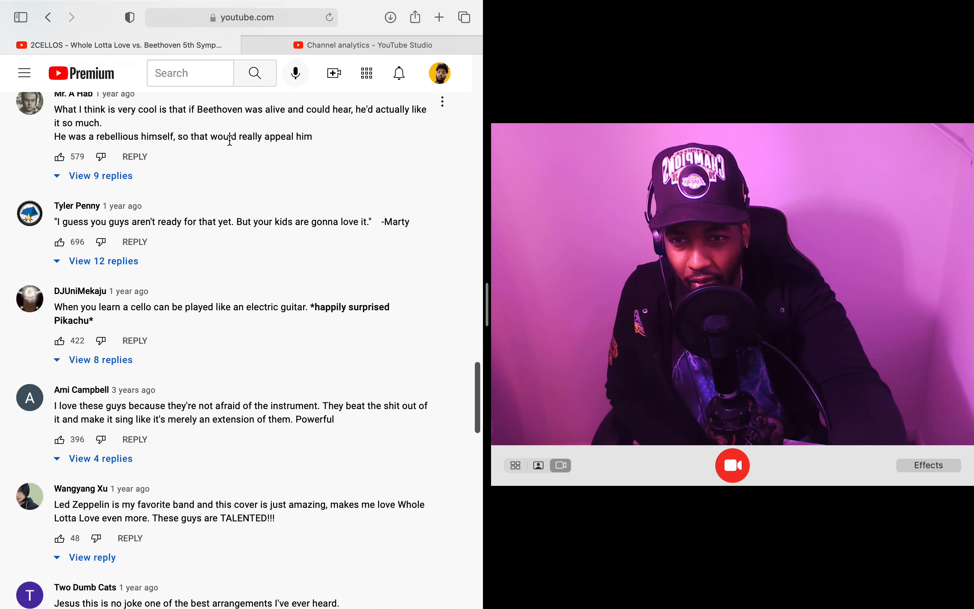
Scroll further through the comments to the one about bows missing half their horse hair.
scroll(down, 3)
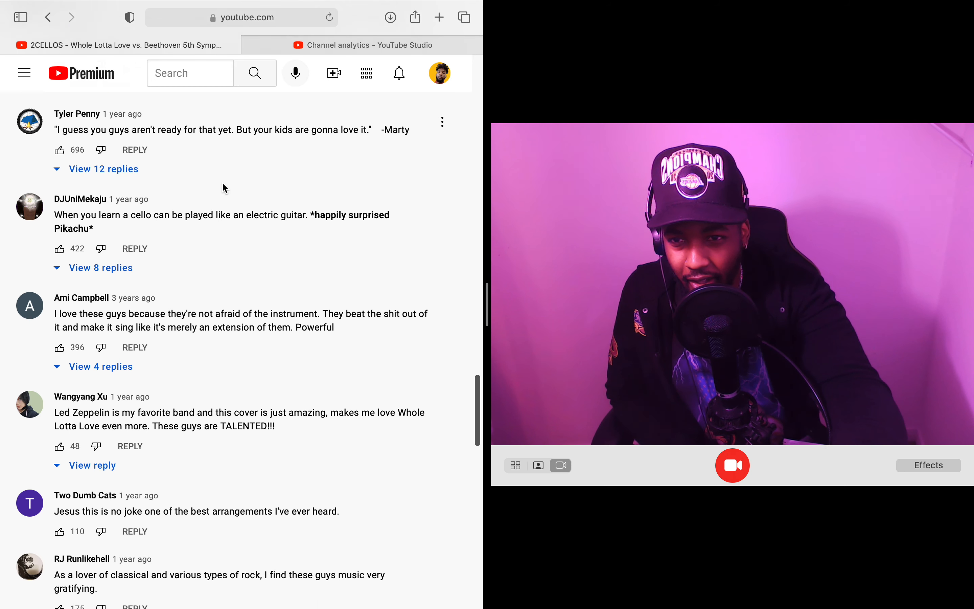
scroll(down, 3)
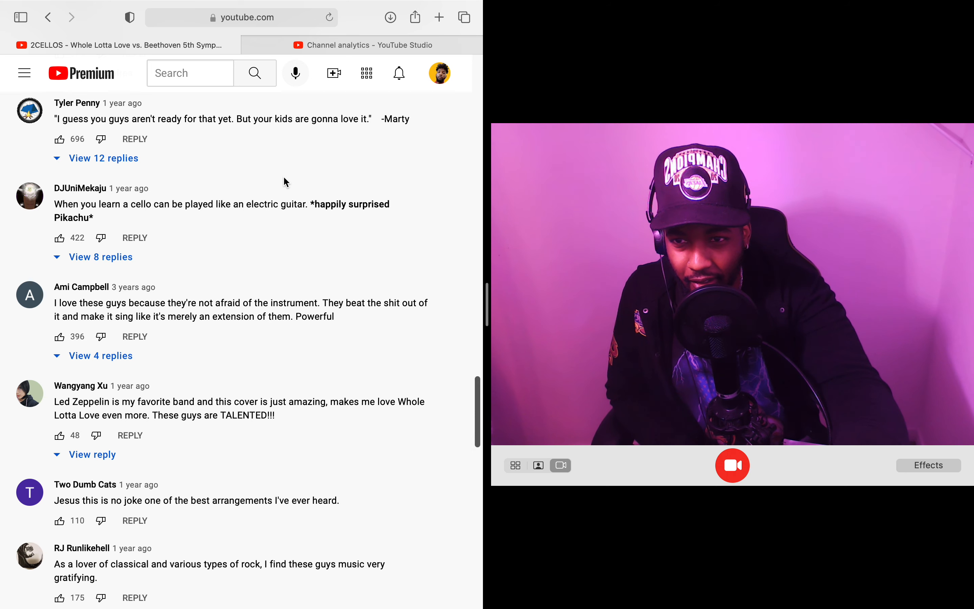
scroll(down, 3)
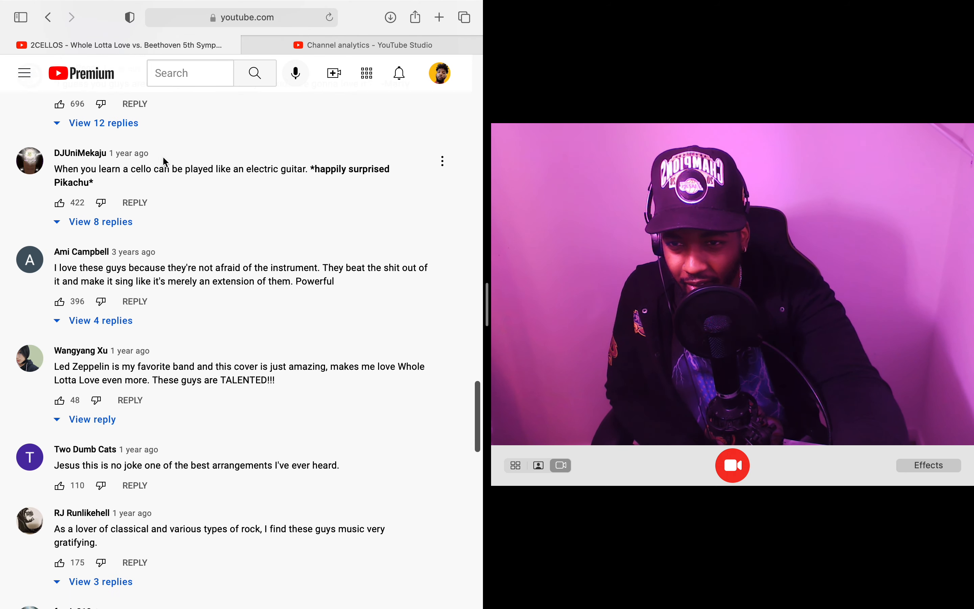
scroll(up, 3)
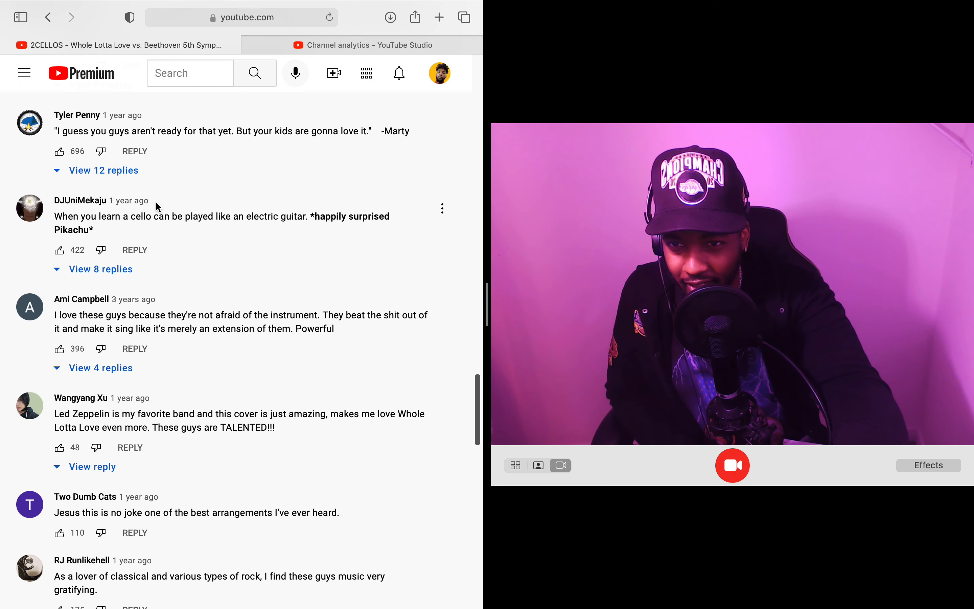
scroll(down, 3)
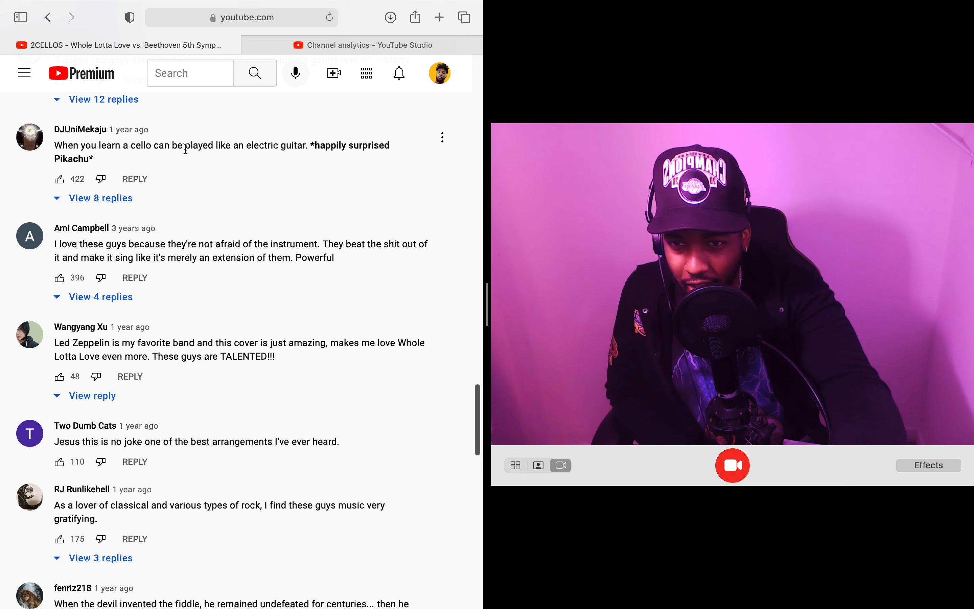
mouse_move(241, 157)
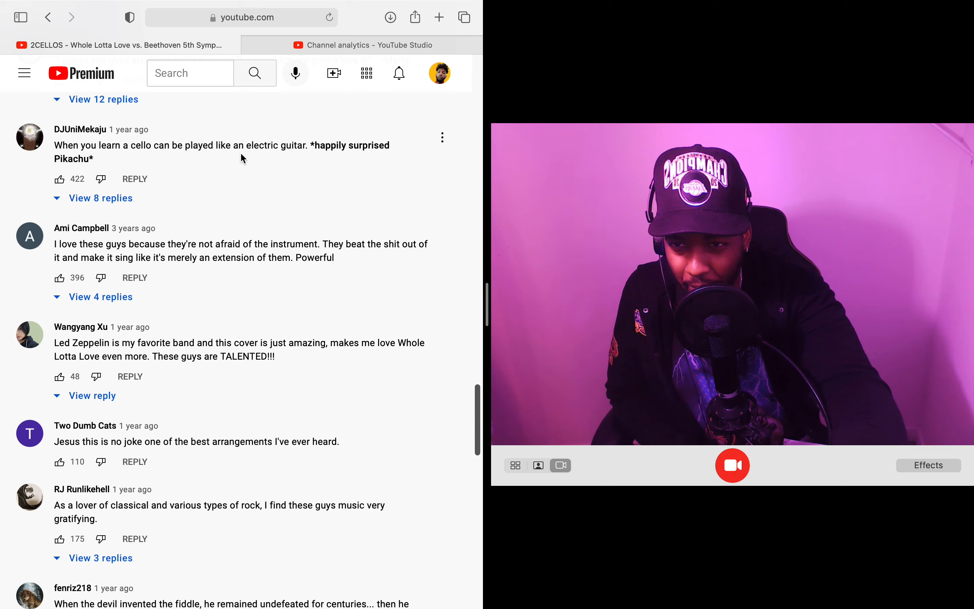
scroll(down, 3)
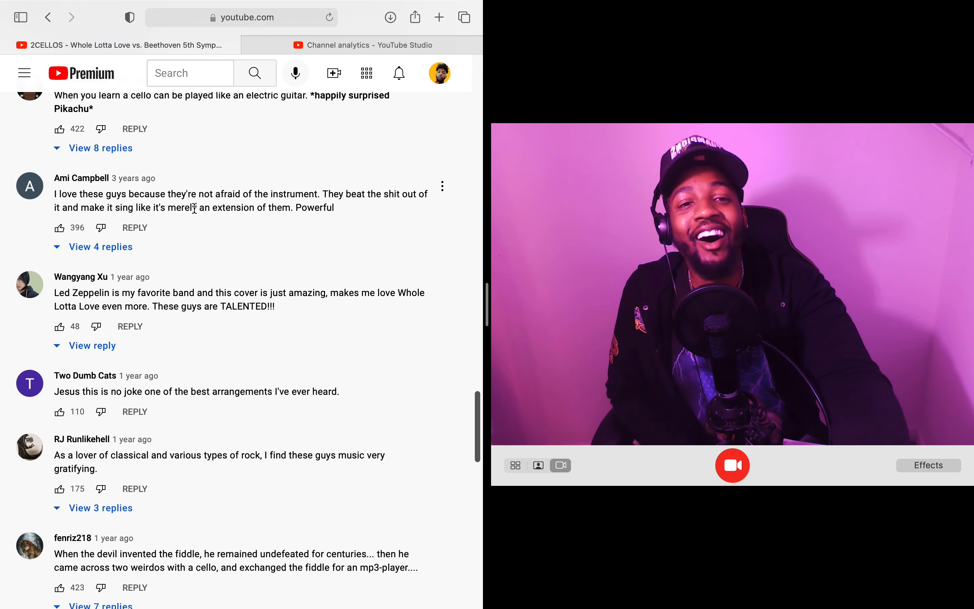
scroll(down, 3)
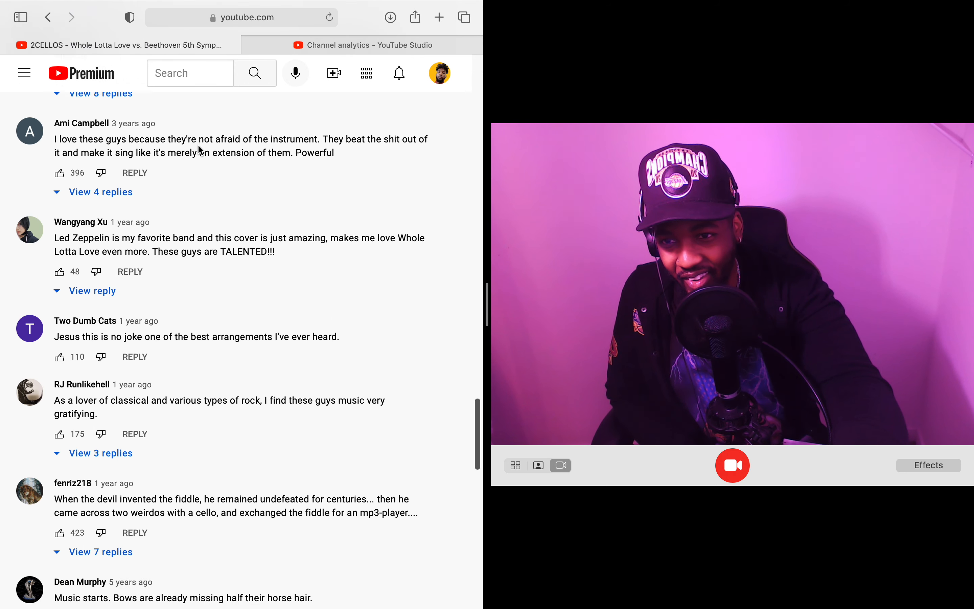
scroll(up, 3)
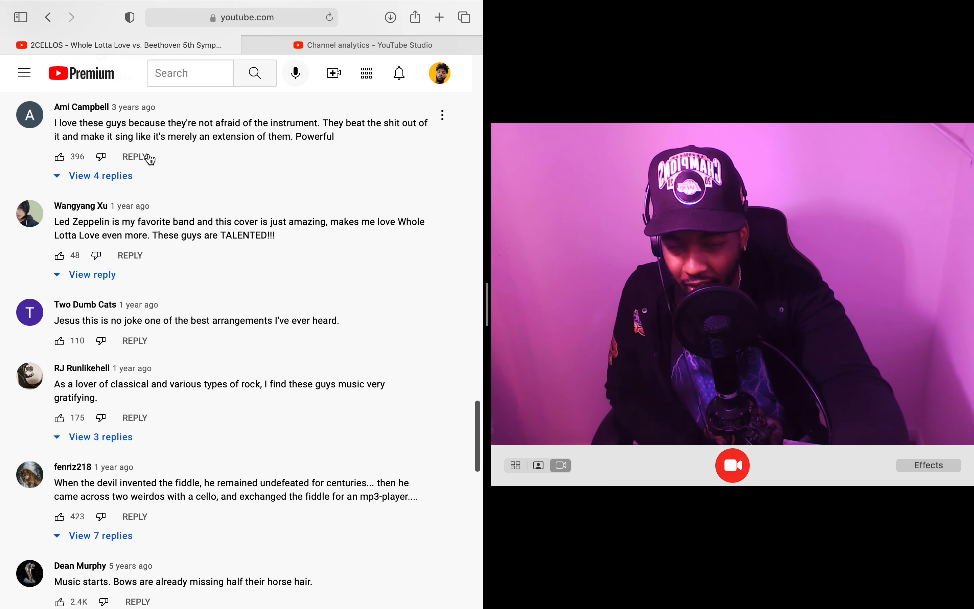
mouse_move(273, 207)
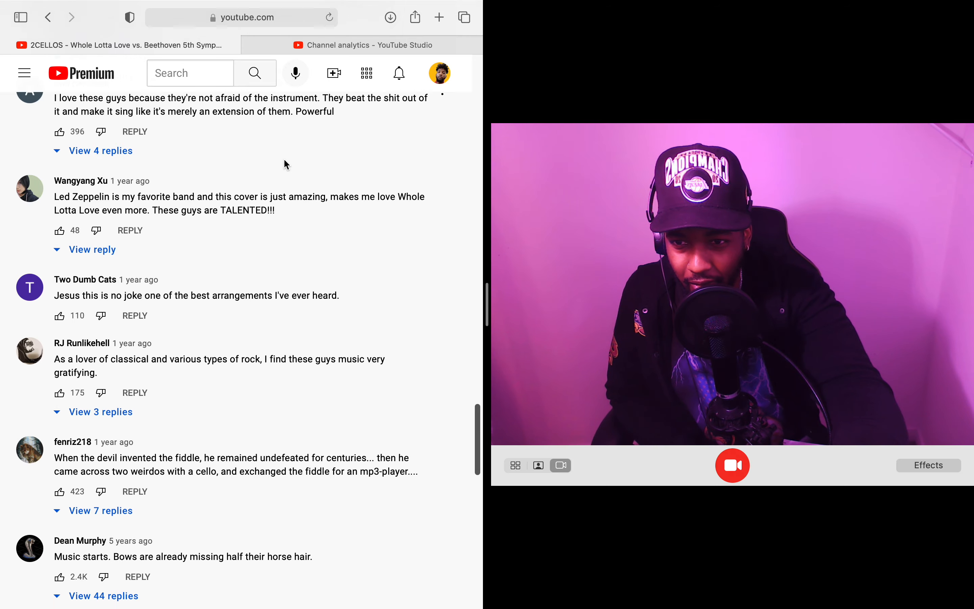
scroll(up, 3)
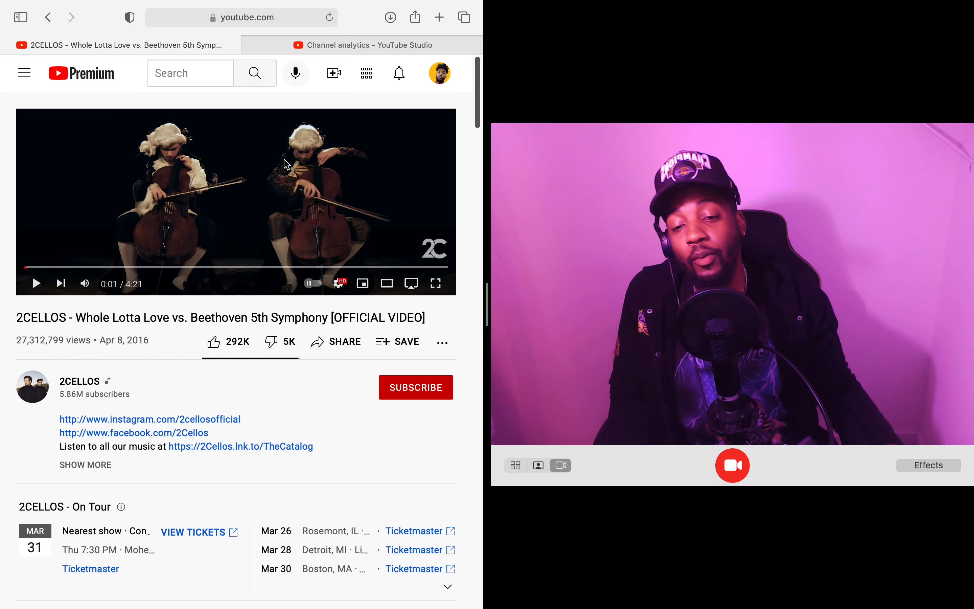
mouse_move(272, 343)
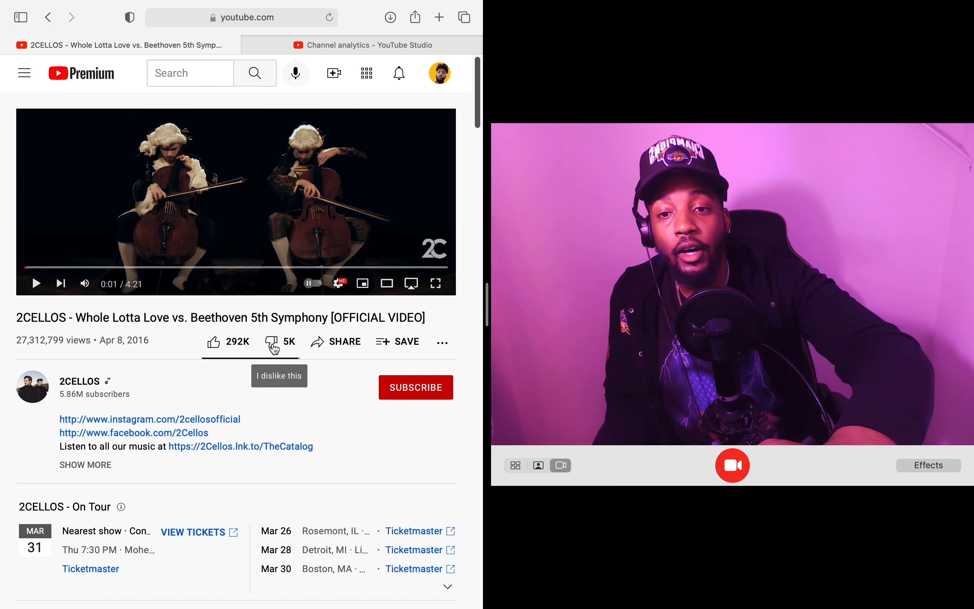
mouse_move(263, 374)
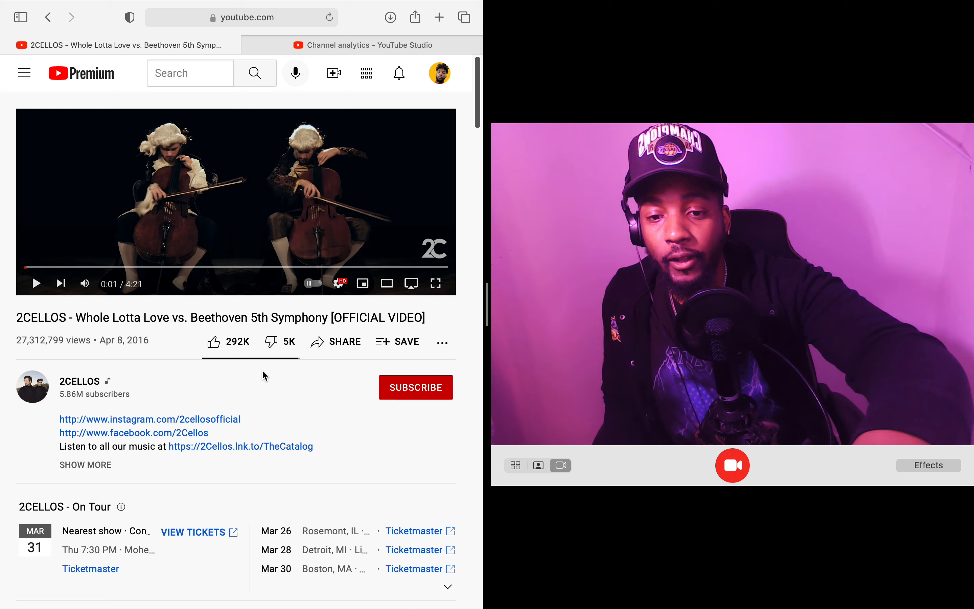